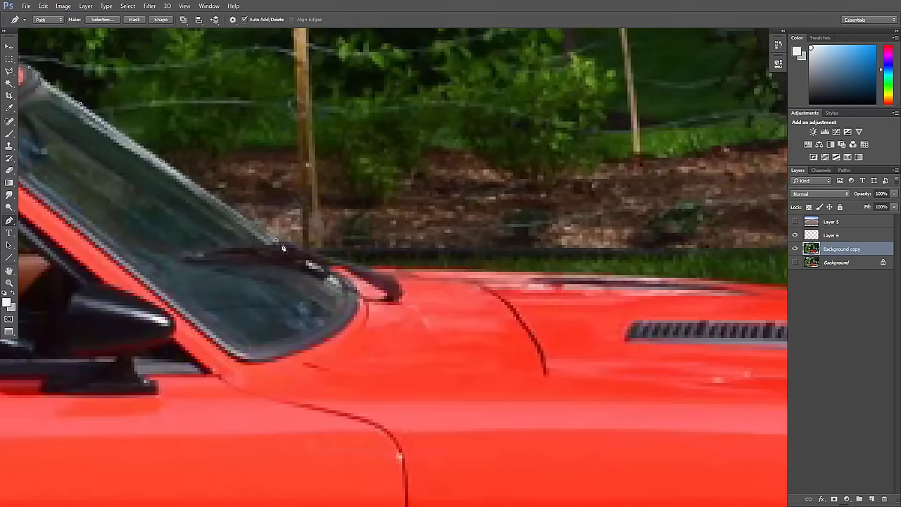
Trace the red car's windshield edge as a Pen path on the Background copy layer.
drag(282, 246, 545, 295)
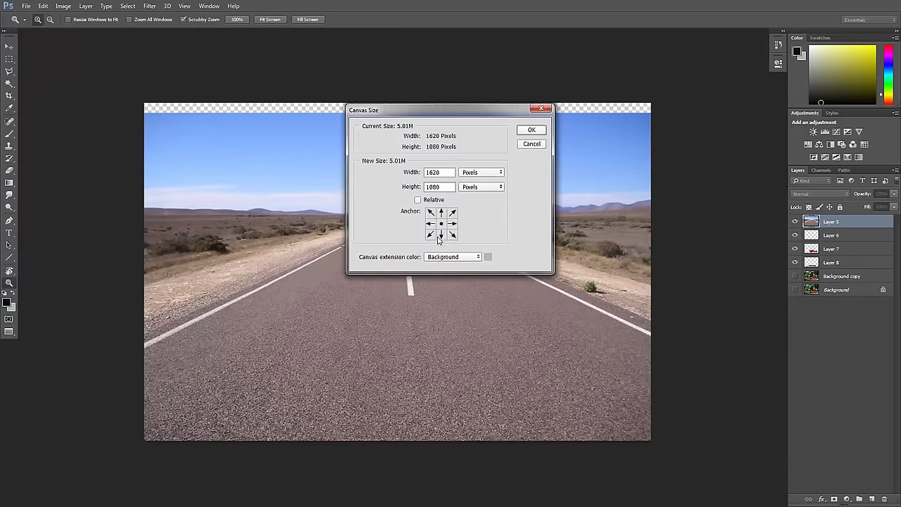
Anchor the Canvas Size change at the bottom edge so the canvas grows for the road backdrop.
click(531, 129)
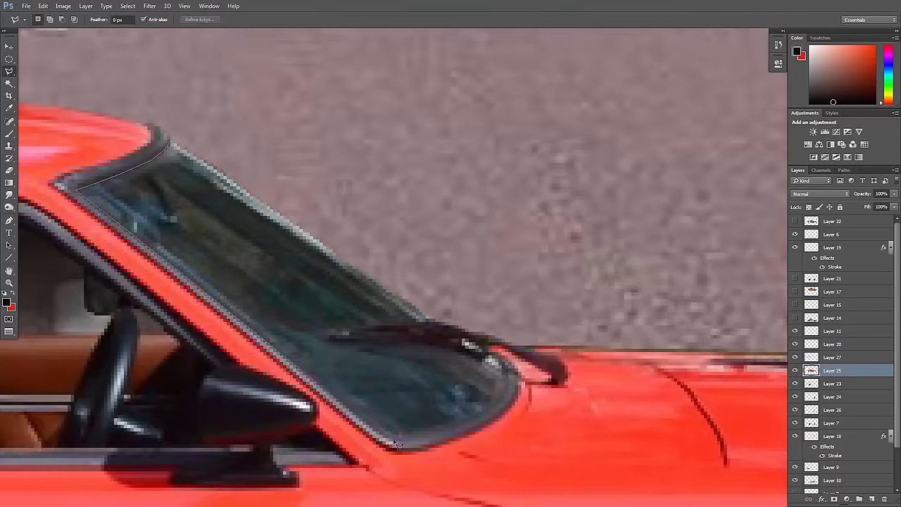
Apply the Lighter Levels preset to Layer 28 and zoom in on the car.
click(63, 6)
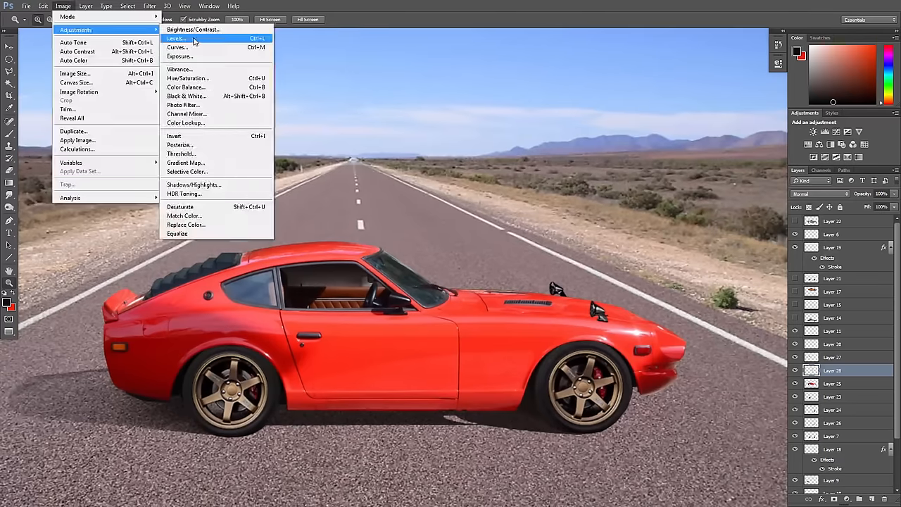
click(175, 38)
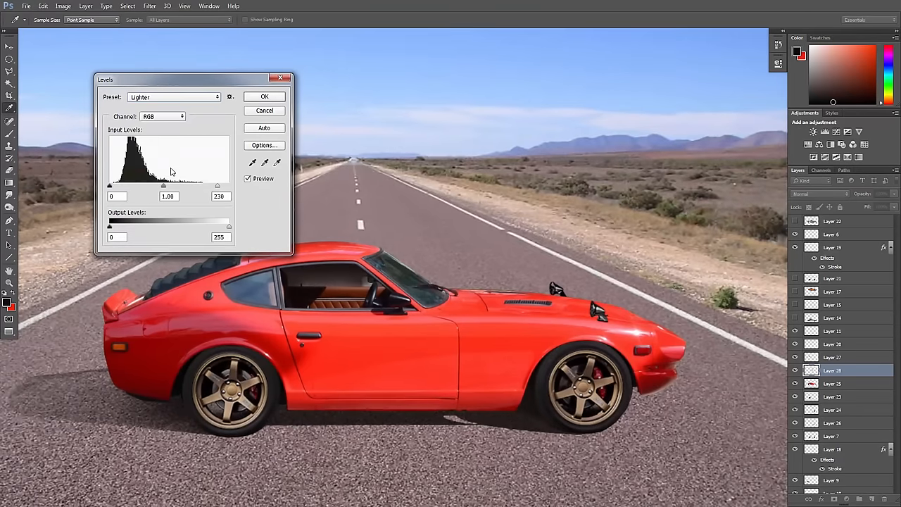
click(264, 97)
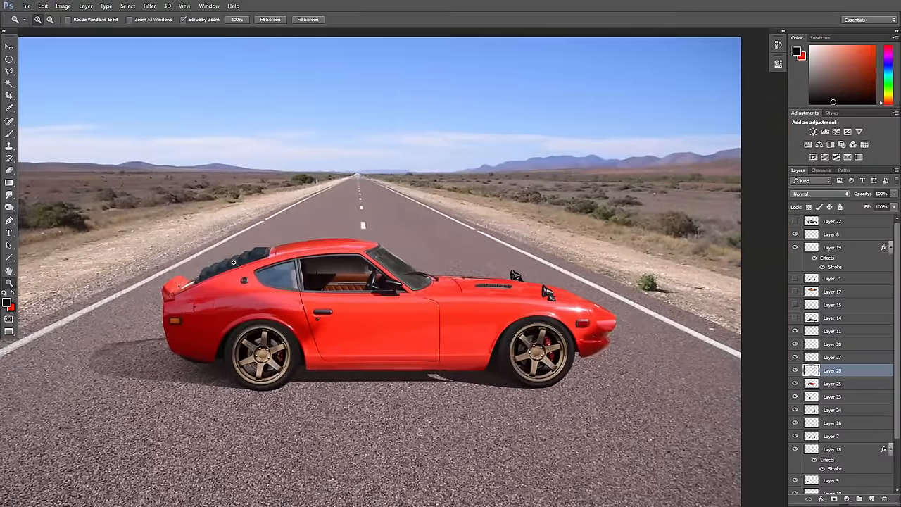
click(62, 6)
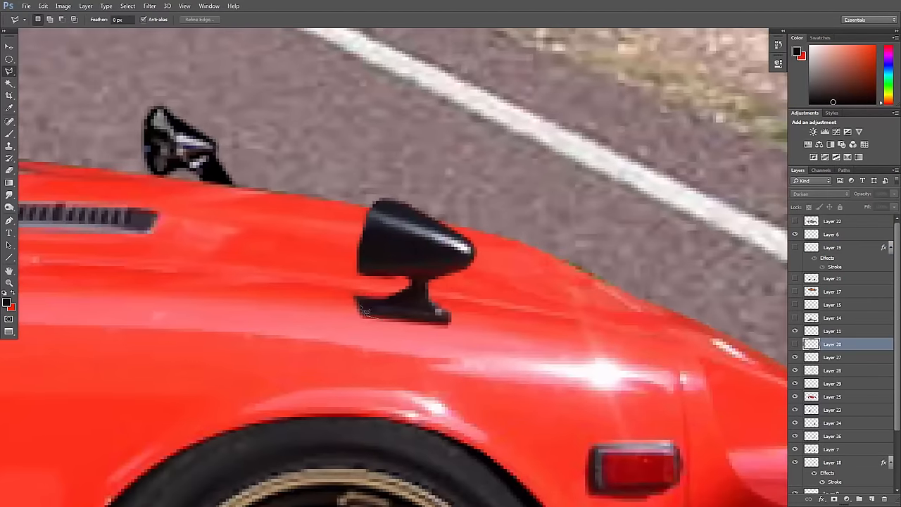
Lasso the window areas of the car body, including below the side window.
click(9, 45)
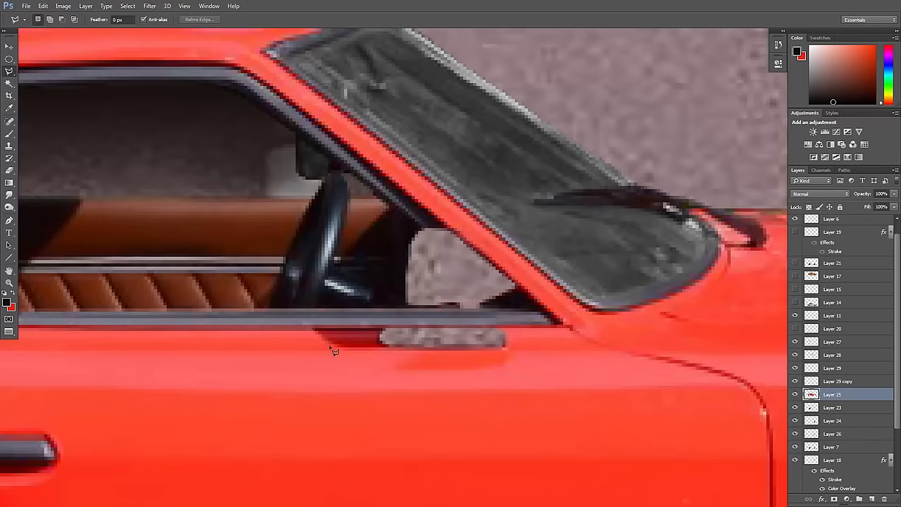
click(10, 108)
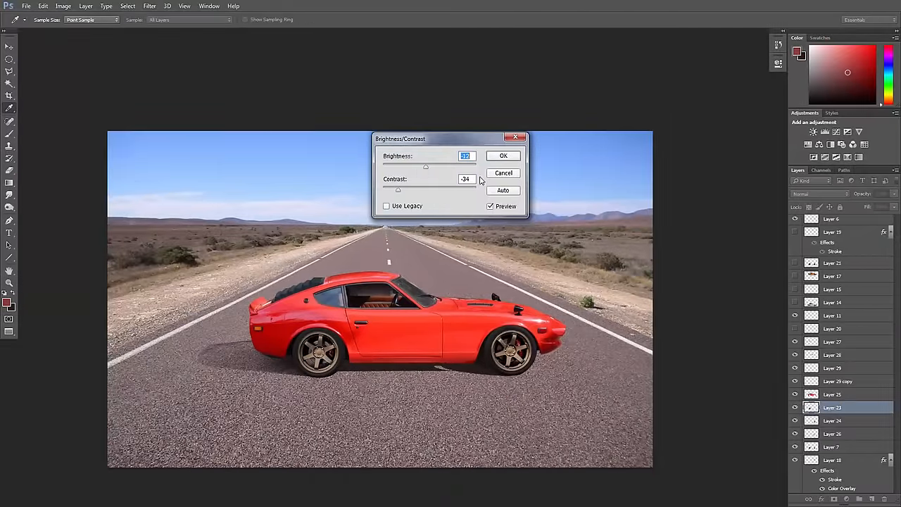
Apply the lowered brightness and contrast on Layer 23, then bring up the Image menu.
click(503, 156)
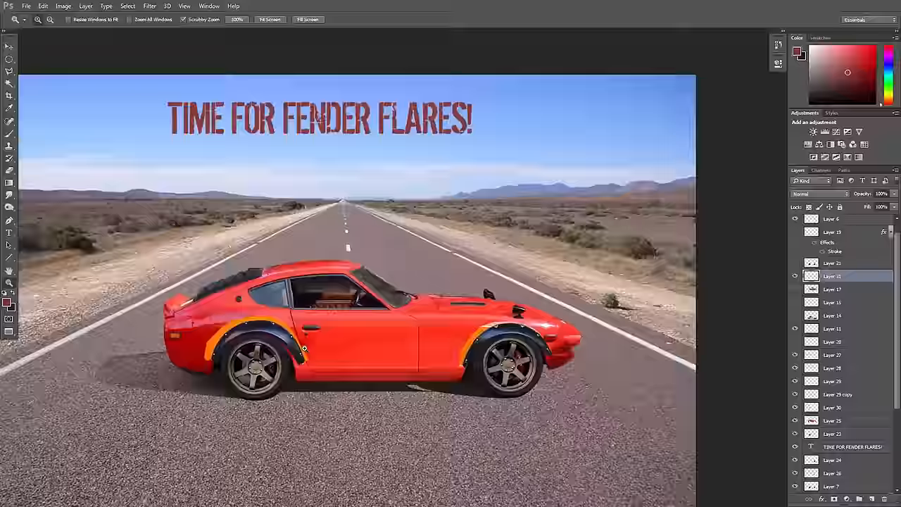
click(63, 5)
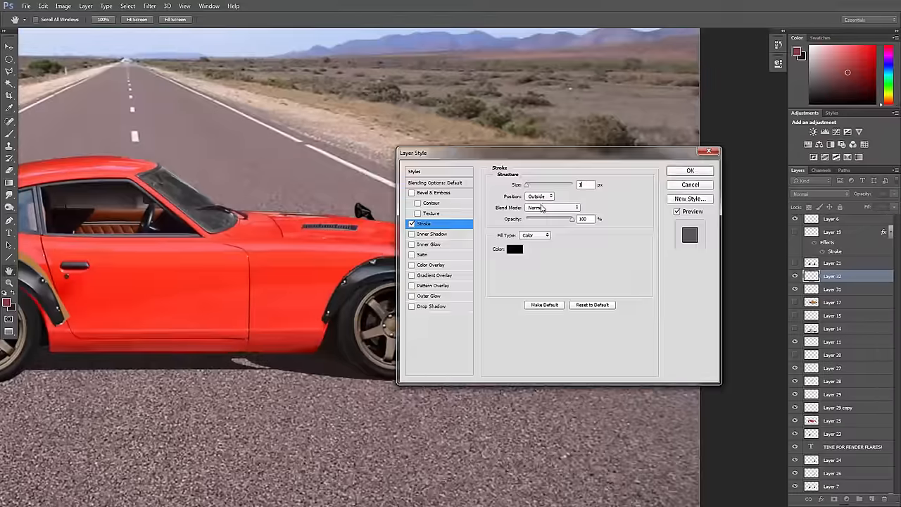
Confirm the flare's black stroke, select the front fender flare layer, and browse Filters.
click(689, 170)
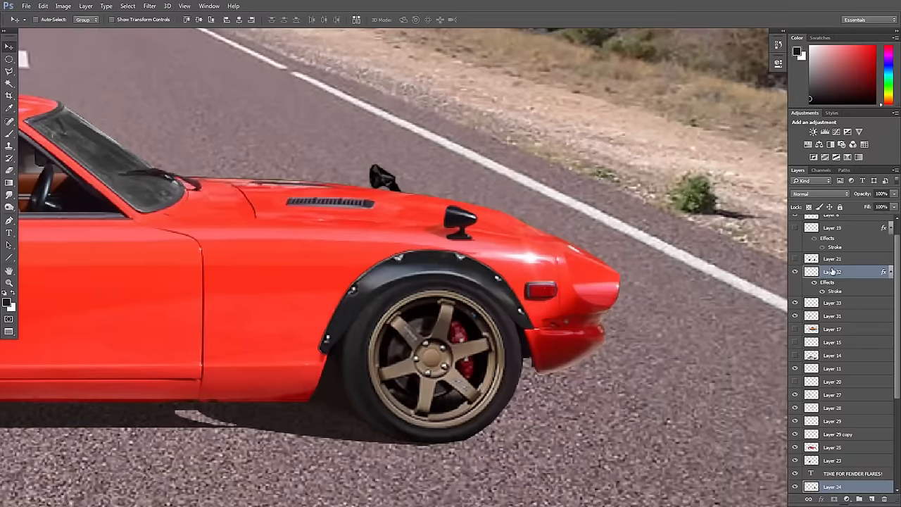
click(833, 303)
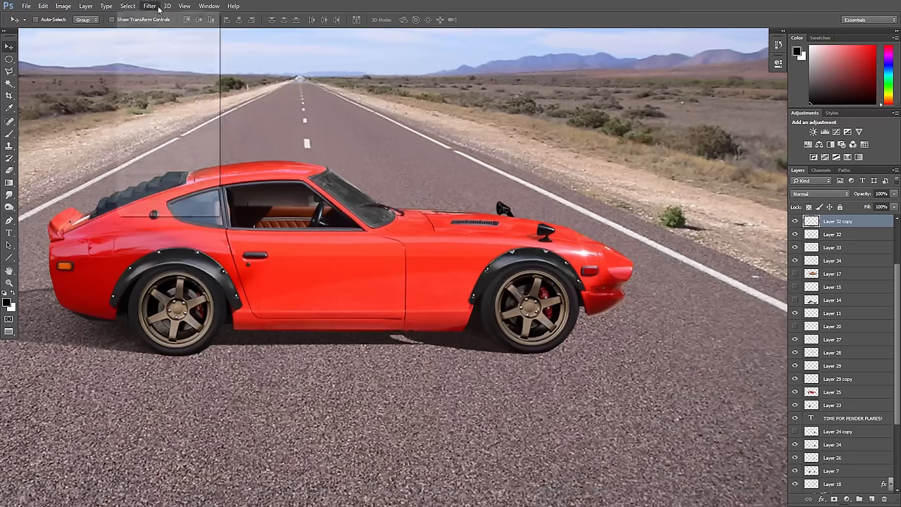
click(149, 5)
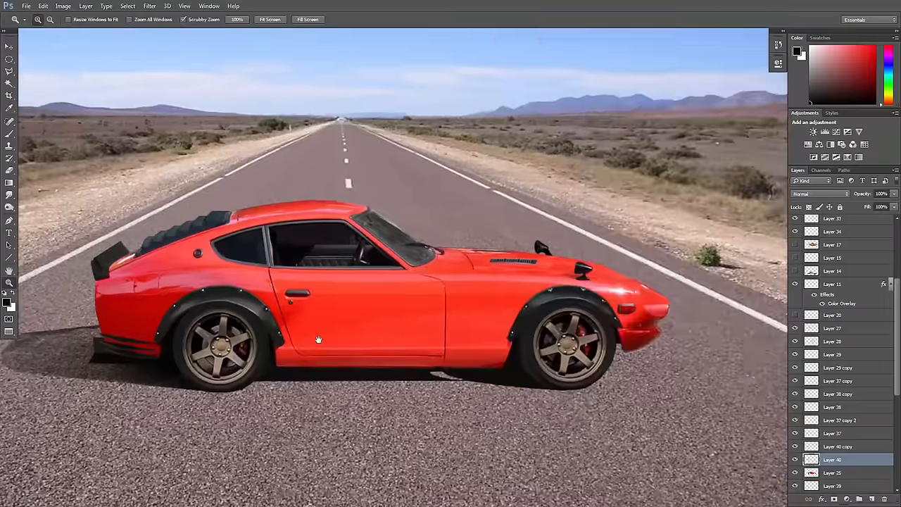
Bring up a menu-bar menu while tinting the windows and placing the rear wing and lip.
click(184, 6)
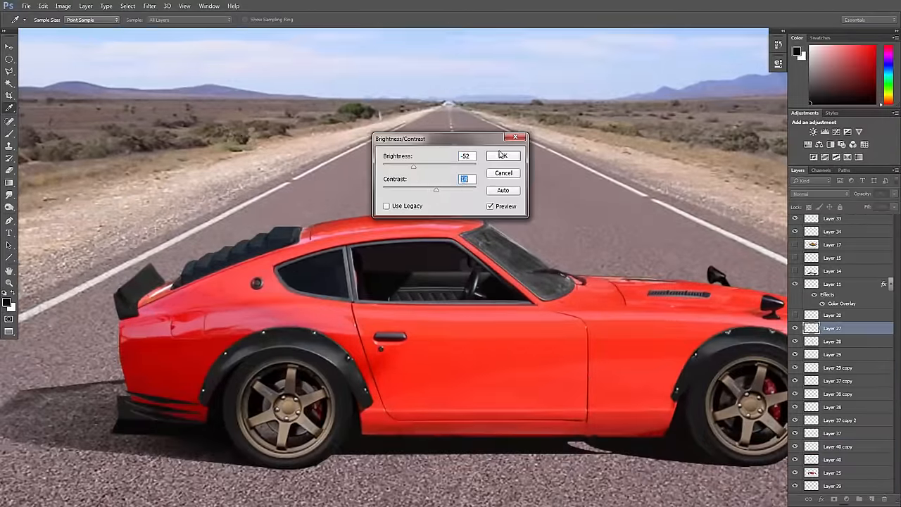
Confirm the darker brightness setting and fine-tune the window glass tones.
click(503, 155)
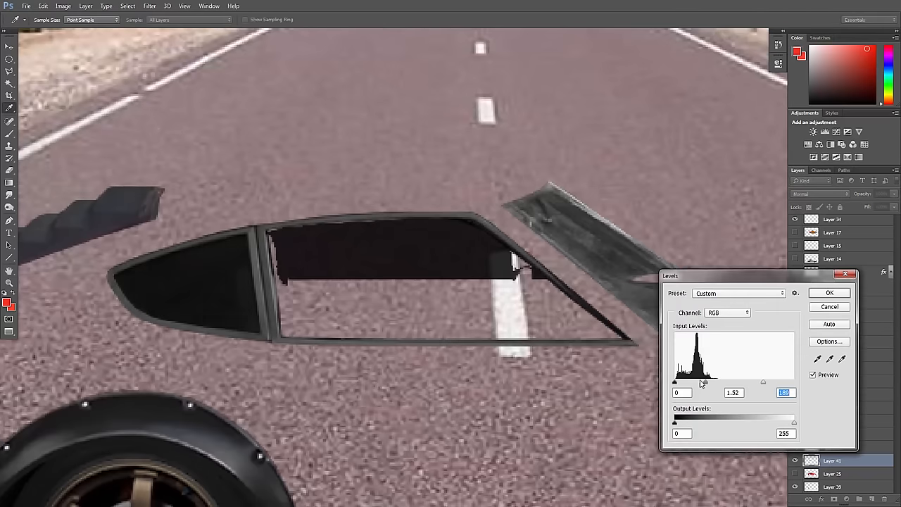
click(829, 292)
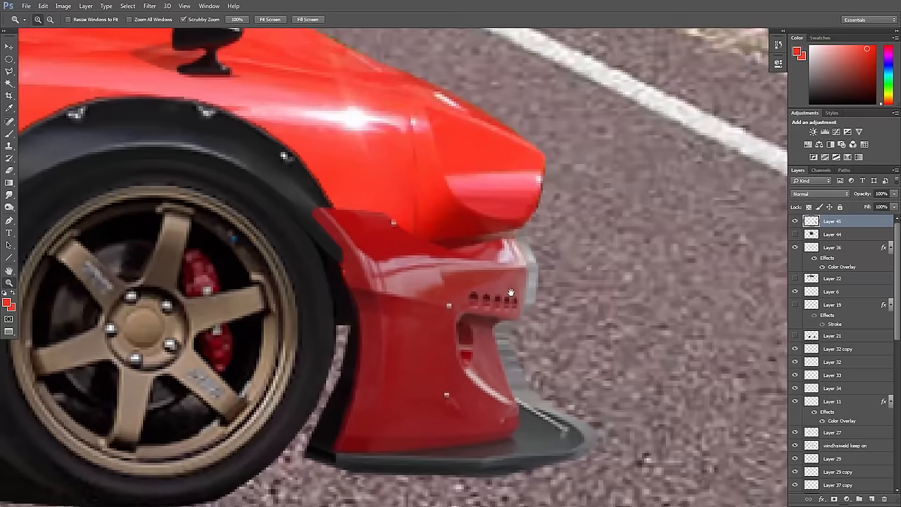
Zoom into the new front bumper and shift its yellow-blue Color Balance toward red.
click(9, 70)
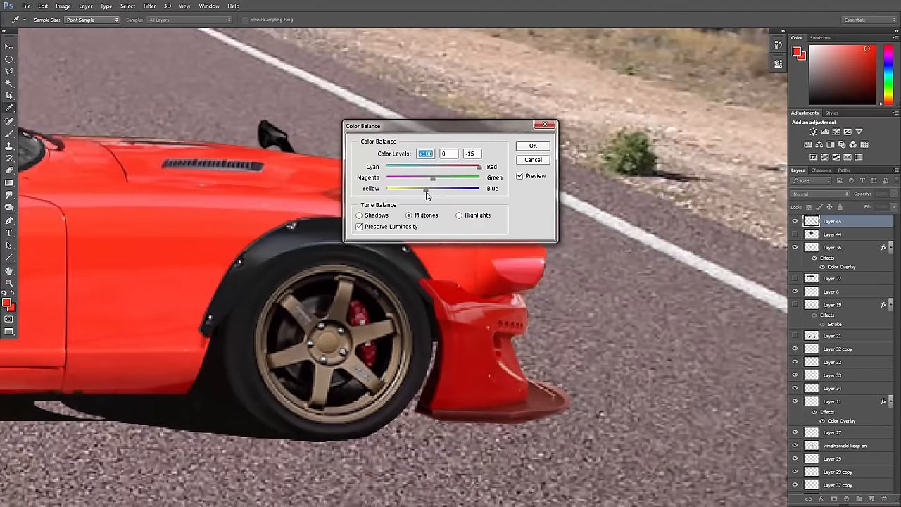
click(533, 146)
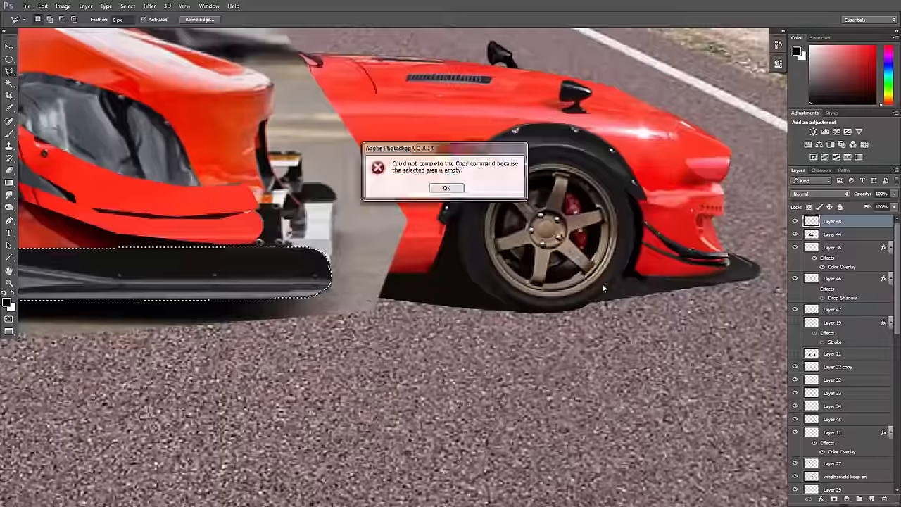
Dismiss the empty-selection error, smudge a shadow under the front tyre, and draw a strut line.
click(446, 187)
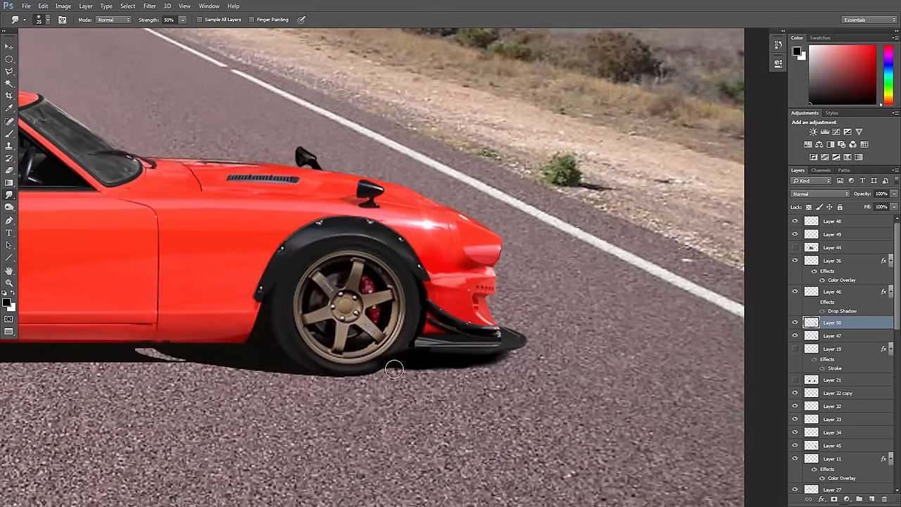
click(820, 193)
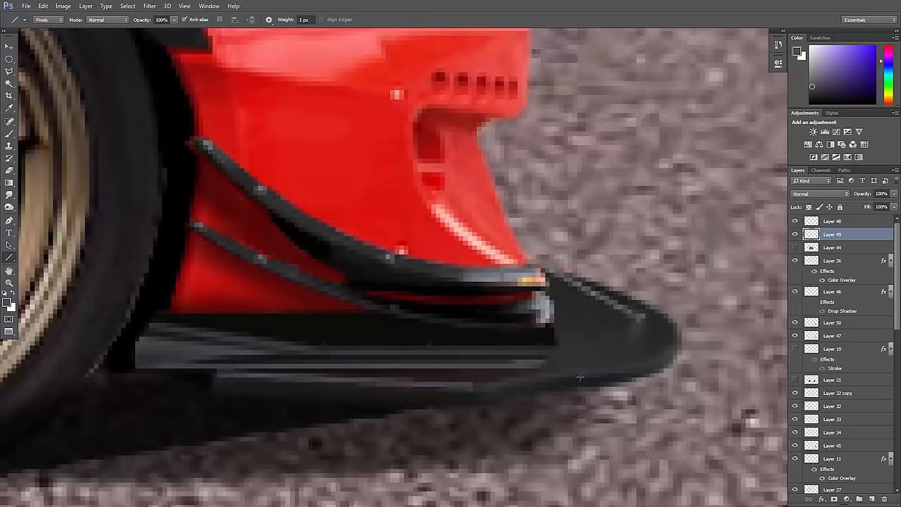
click(85, 6)
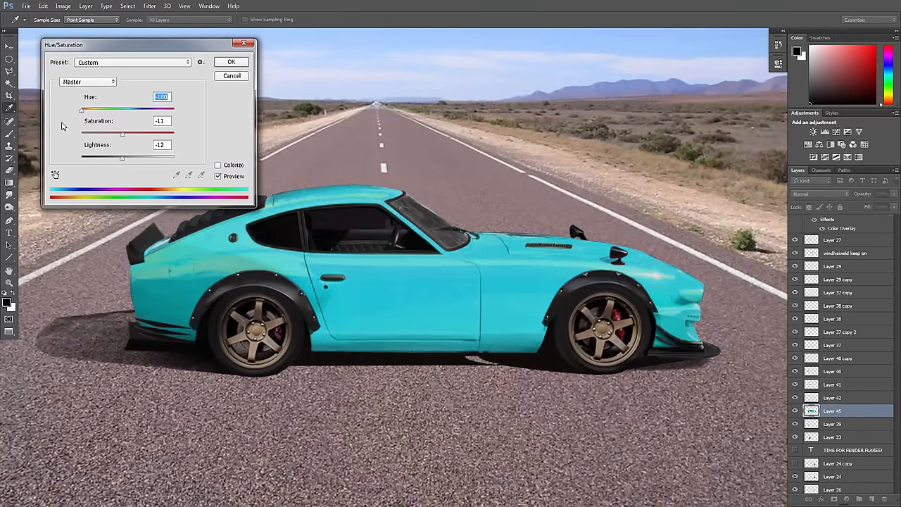
Desaturate the body with Hue/Saturation, then darken it with Levels to charcoal gray.
drag(81, 109, 116, 109)
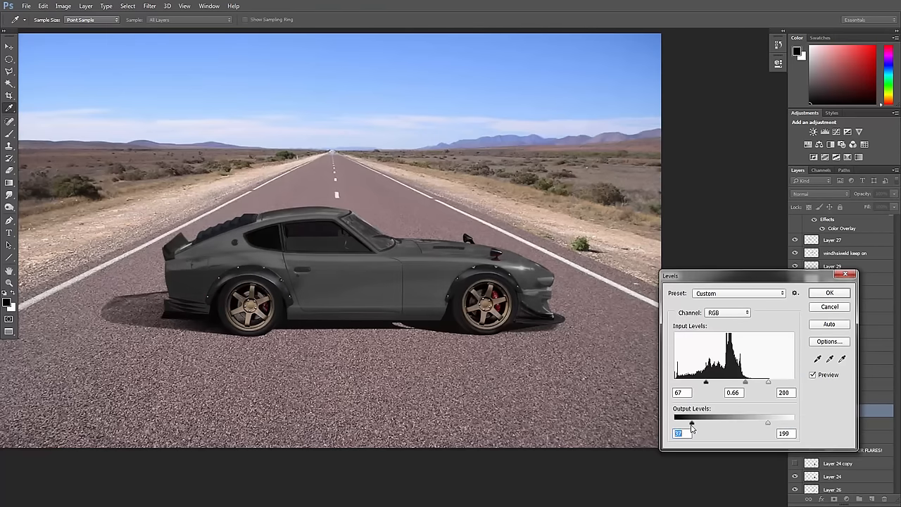
click(830, 292)
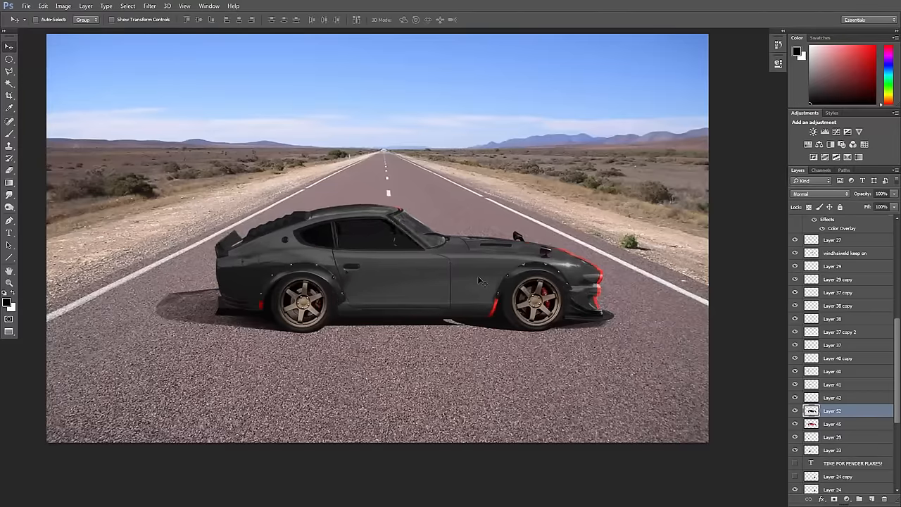